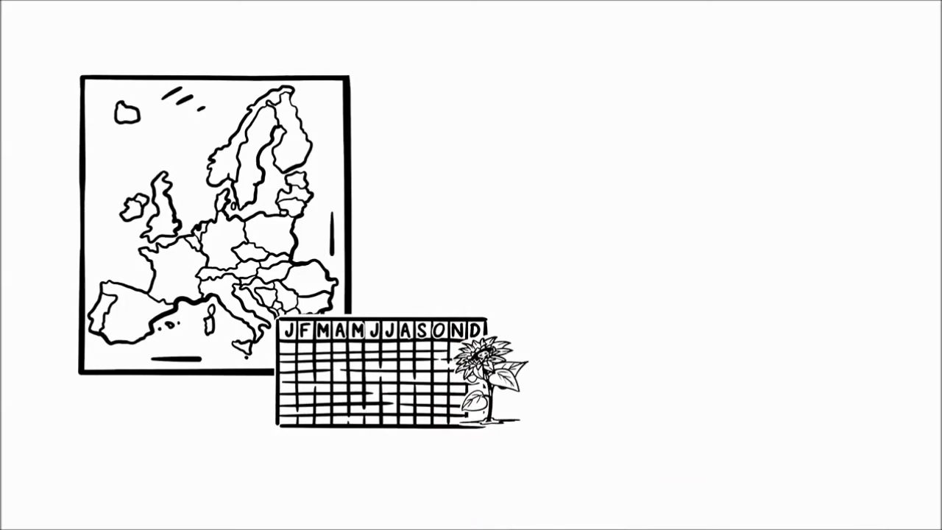
left_click(322, 367)
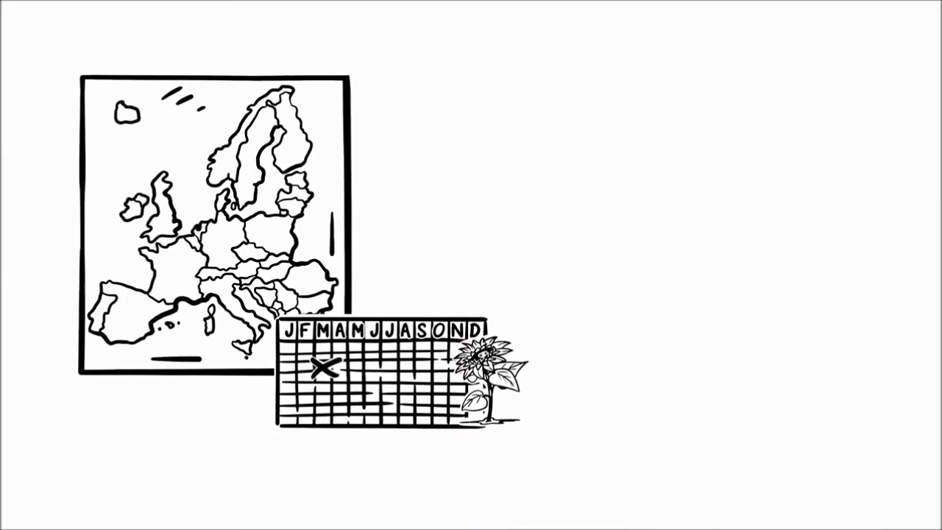